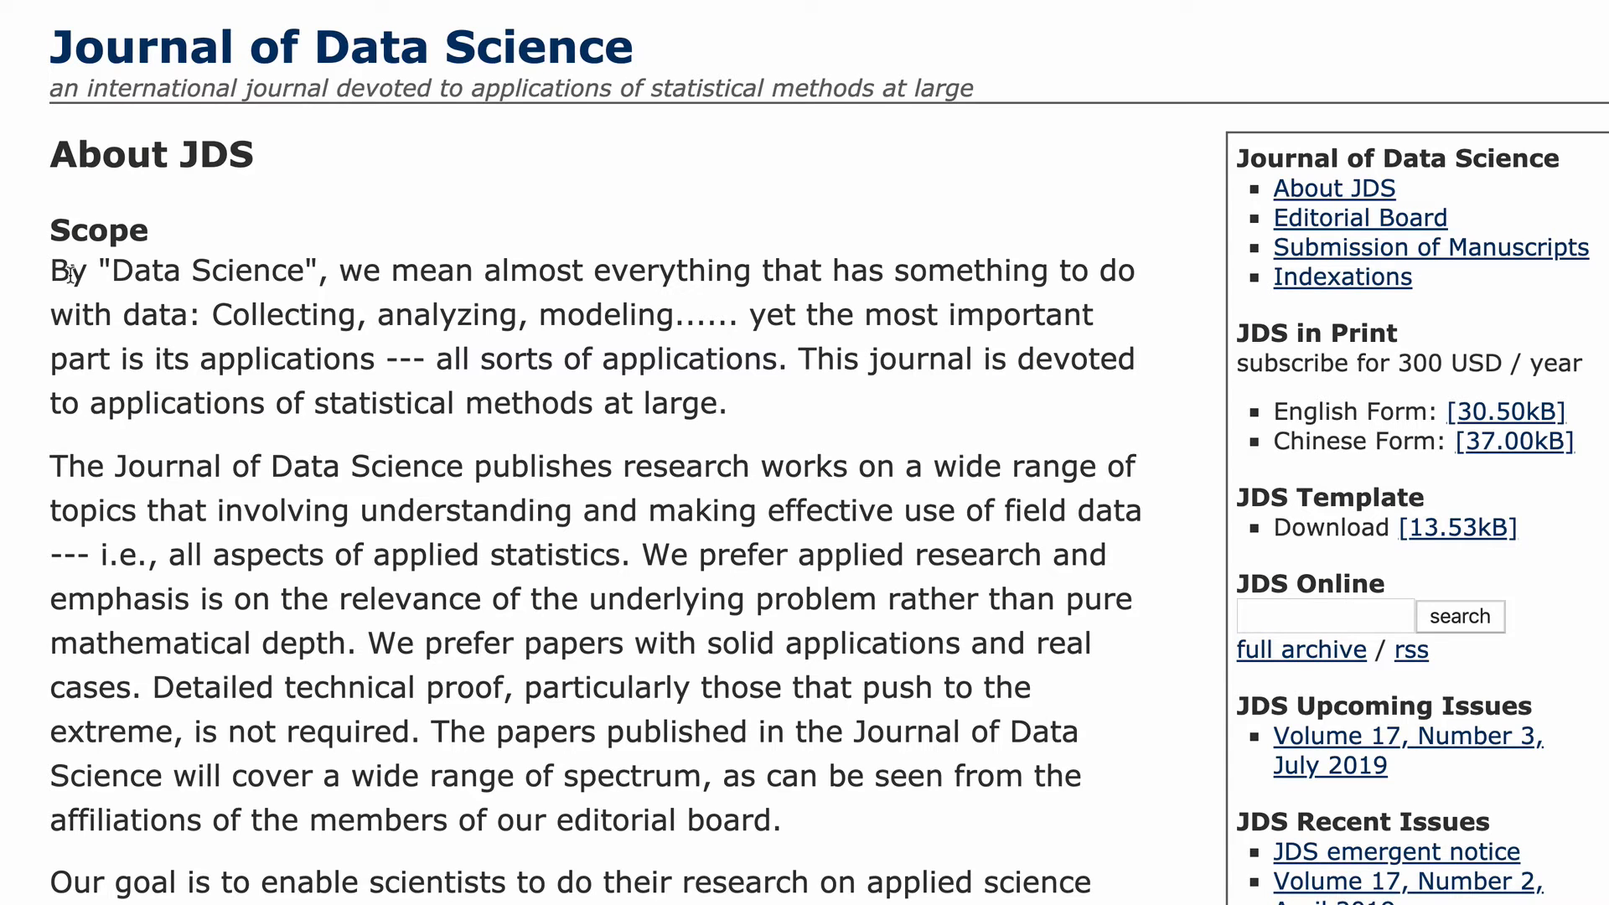
{"action": "left_click_drag", "start_coordinate": [49, 270], "coordinate": [159, 315]}
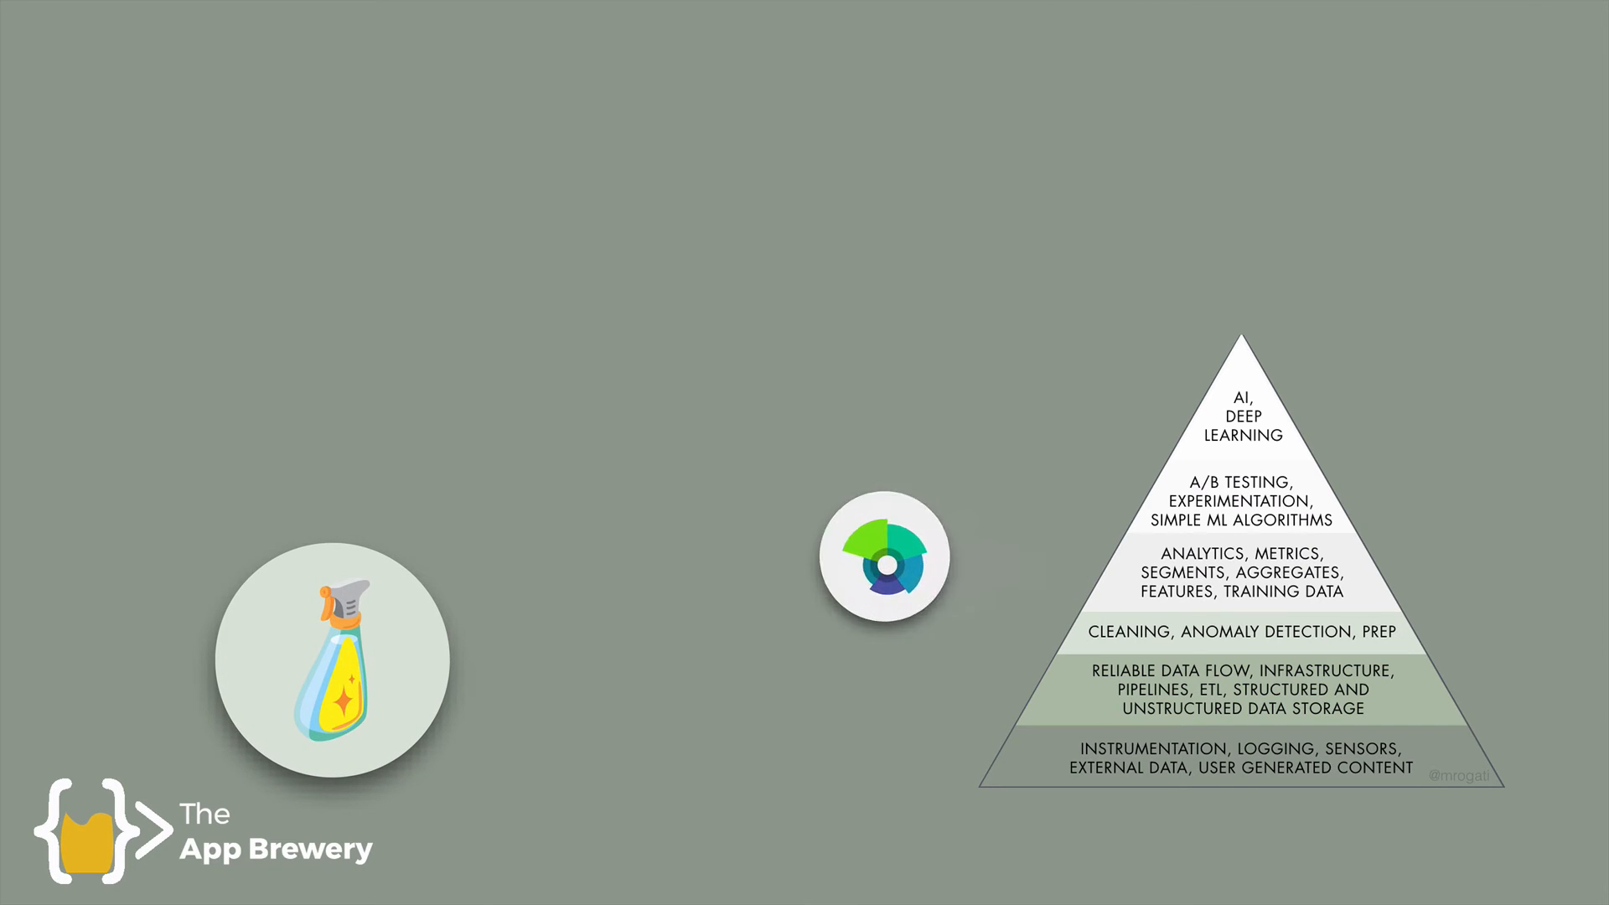
{"action": "key", "text": "Right"}
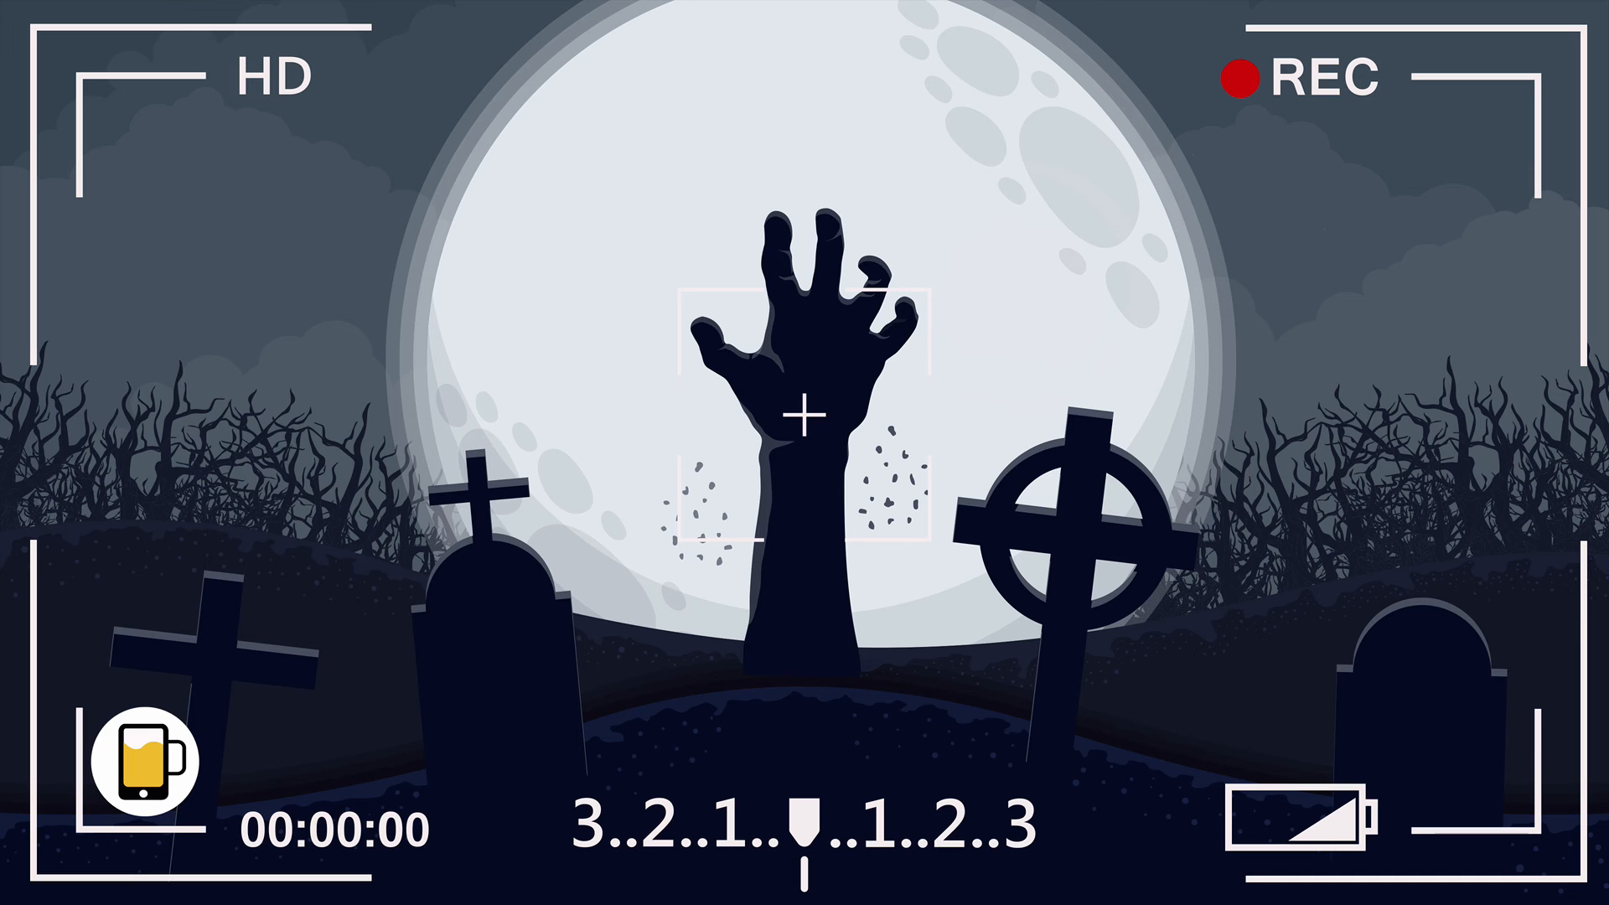